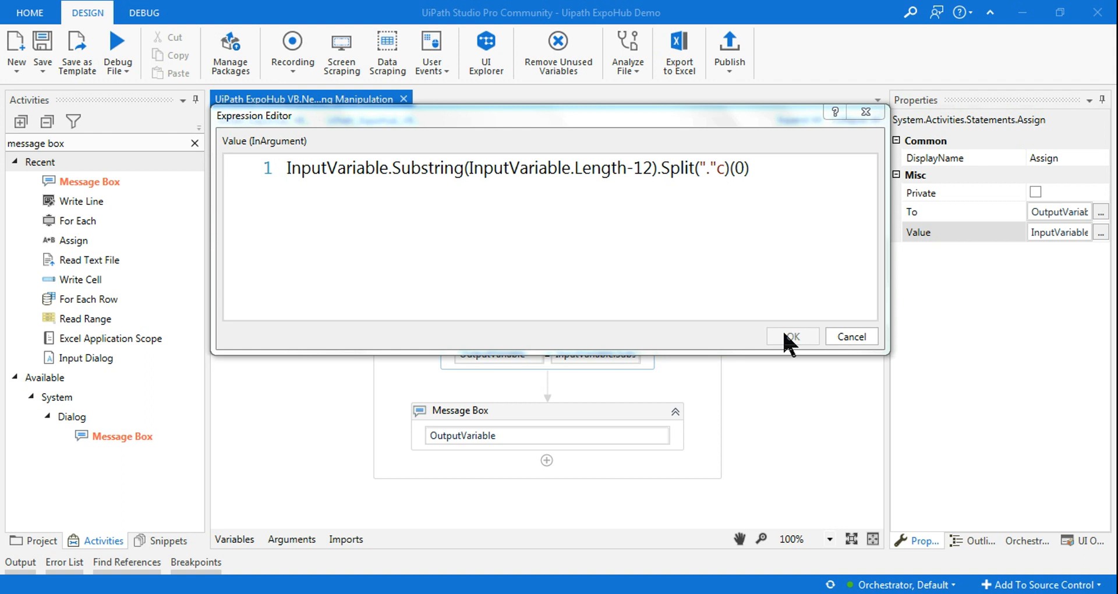
Review the existing Substring/Split Assign expression and cancel the Expression Editor unchanged
{"action": "left_click", "coordinate": [568, 168]}
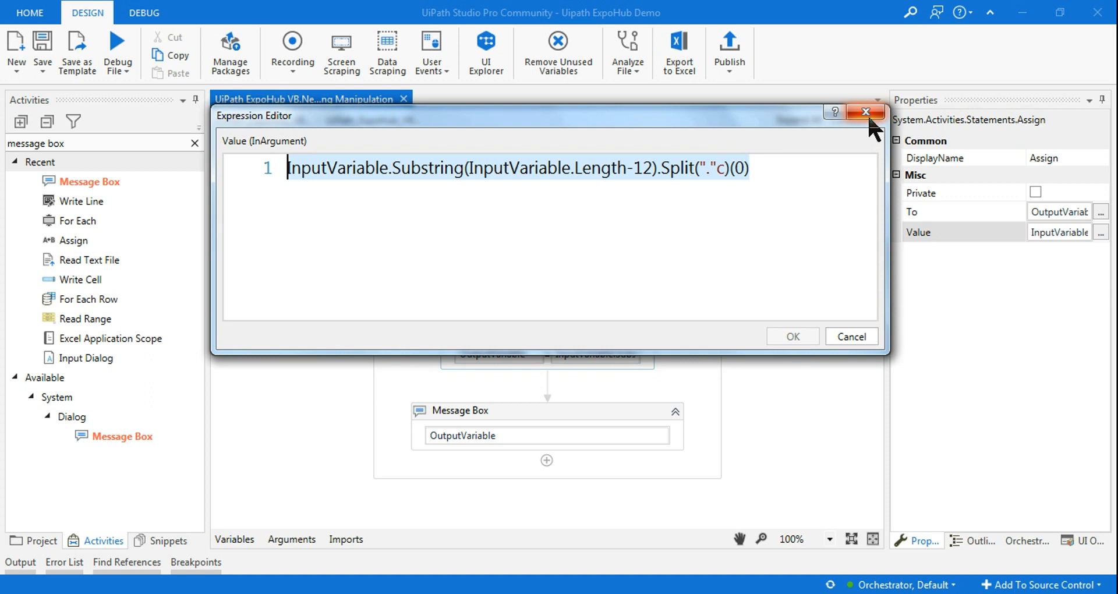
{"action": "mouse_move", "coordinate": [864, 112]}
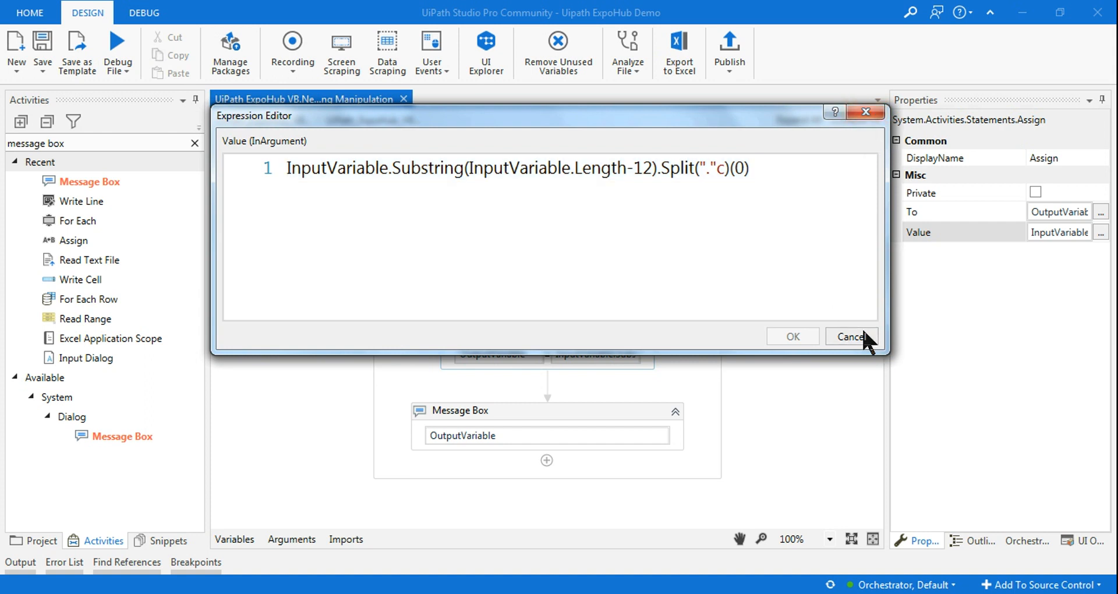
{"action": "left_click", "coordinate": [850, 336]}
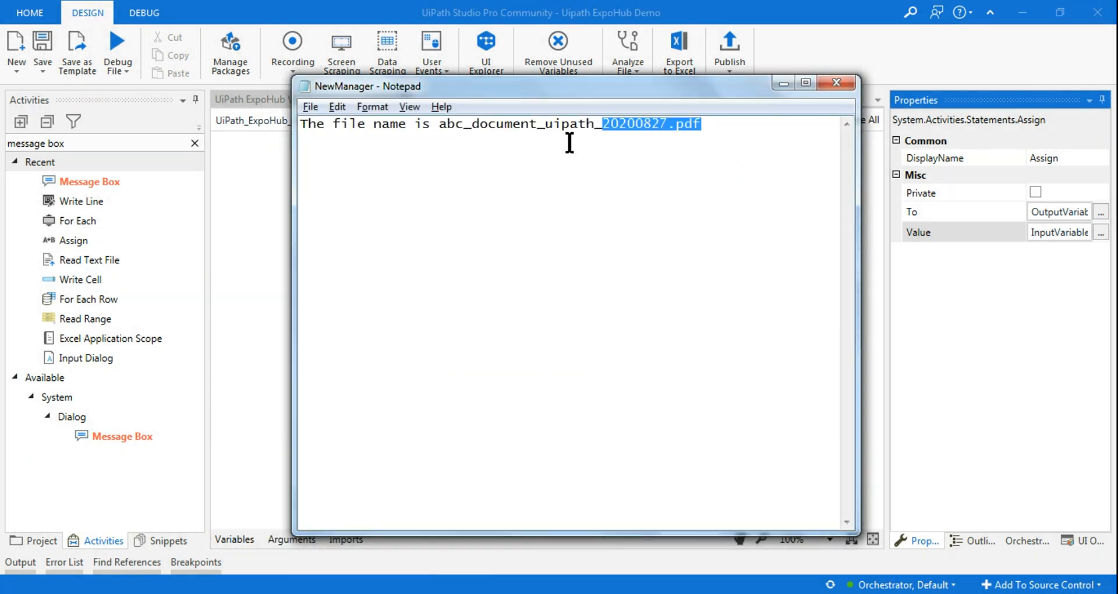
Highlight the date 20200827 in the Notepad file name abc_document_uipath_20200827.pdf
{"action": "left_click", "coordinate": [599, 124]}
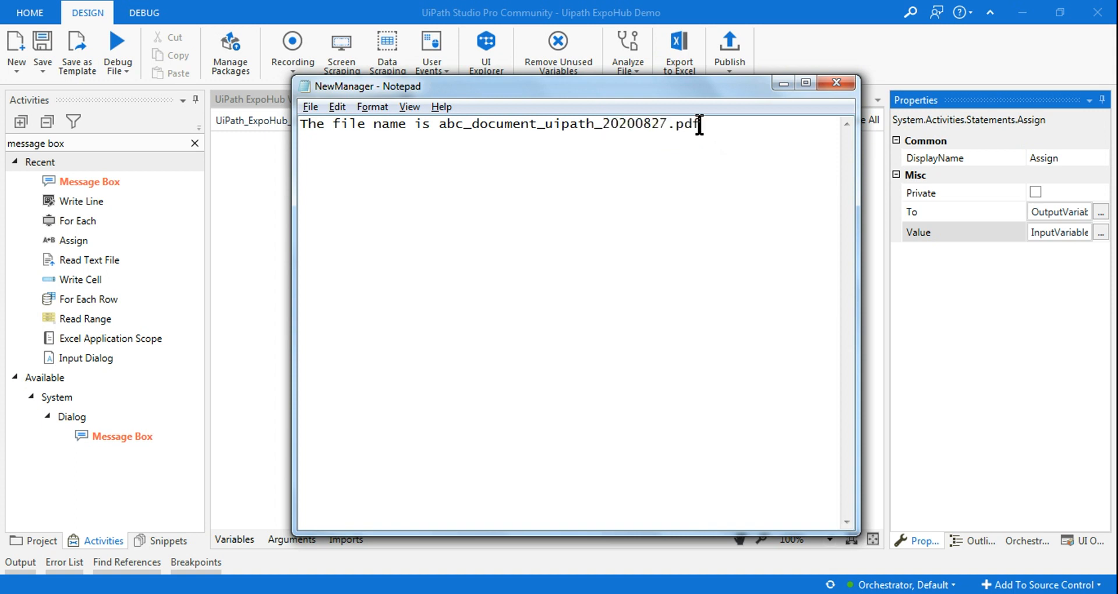
{"action": "double_click", "coordinate": [570, 124]}
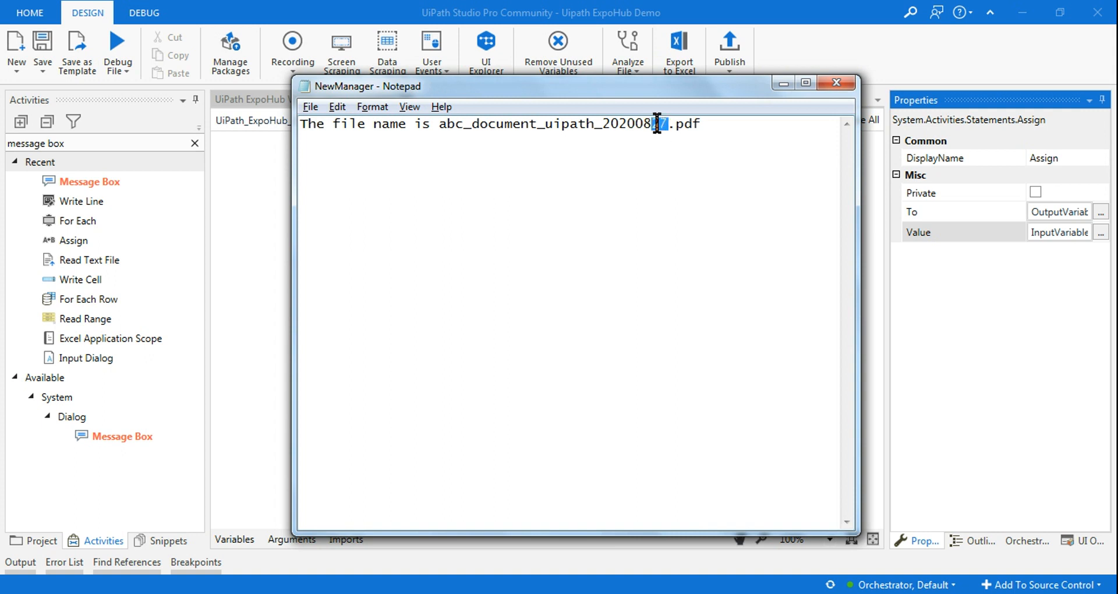
{"action": "double_click", "coordinate": [656, 124]}
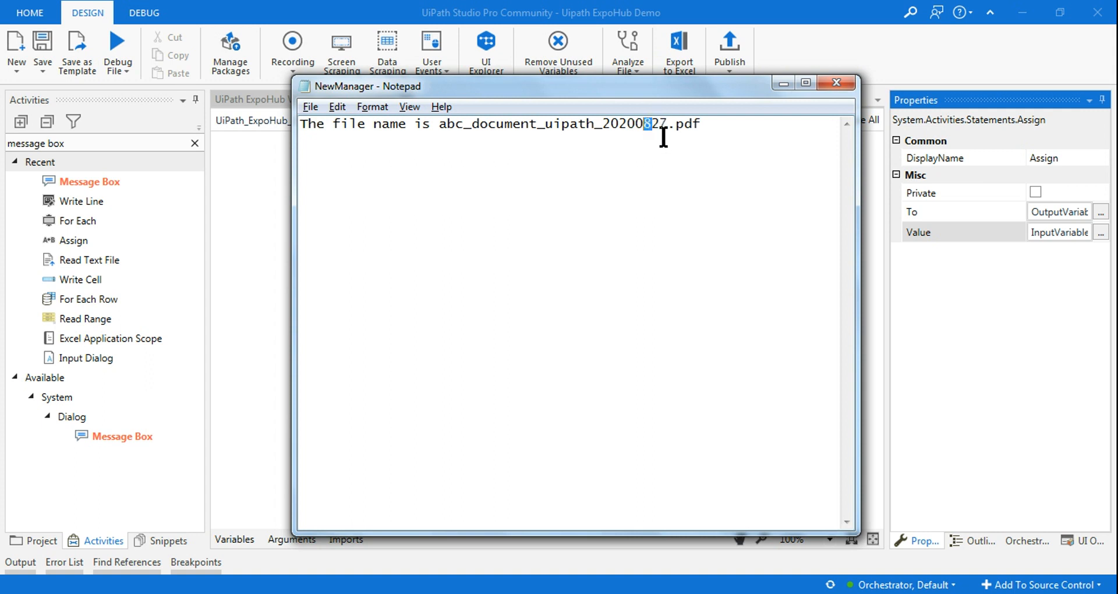
{"action": "double_click", "coordinate": [567, 123]}
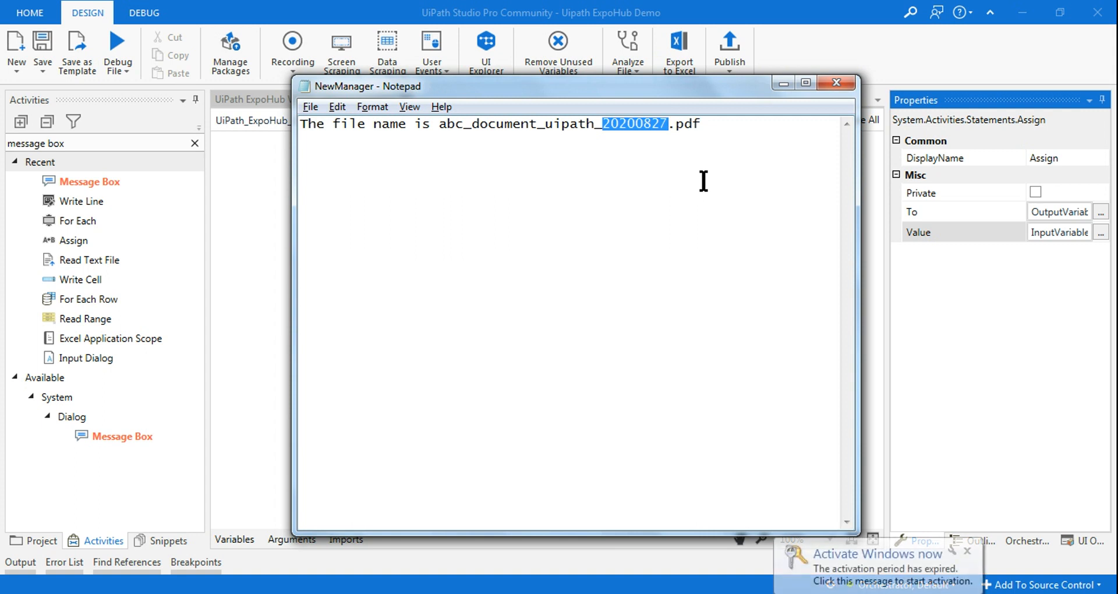
{"action": "mouse_move", "coordinate": [991, 570]}
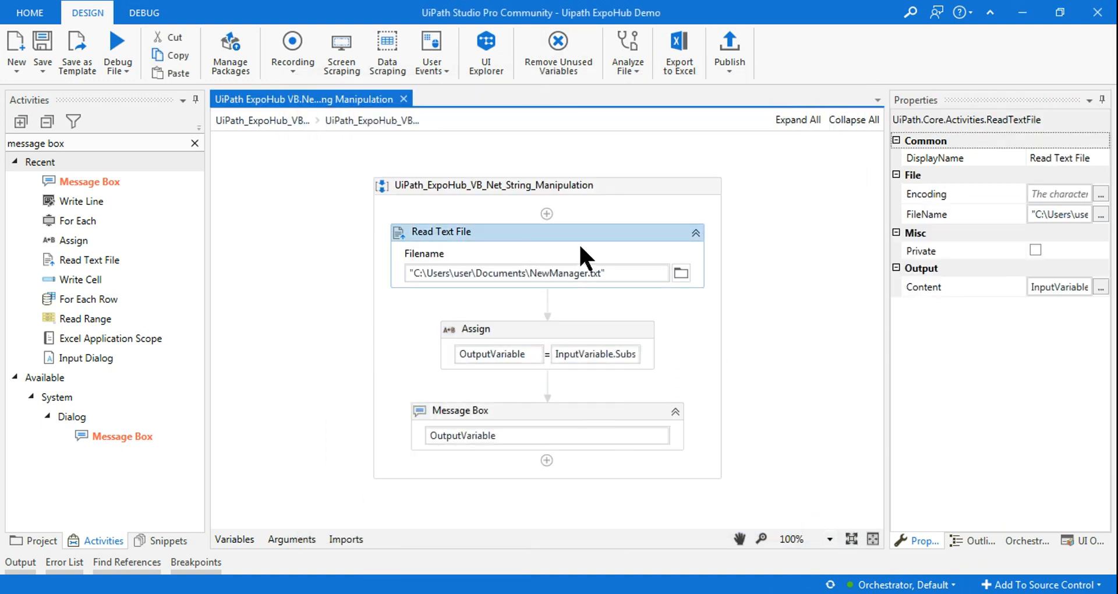
{"action": "mouse_move", "coordinate": [610, 245]}
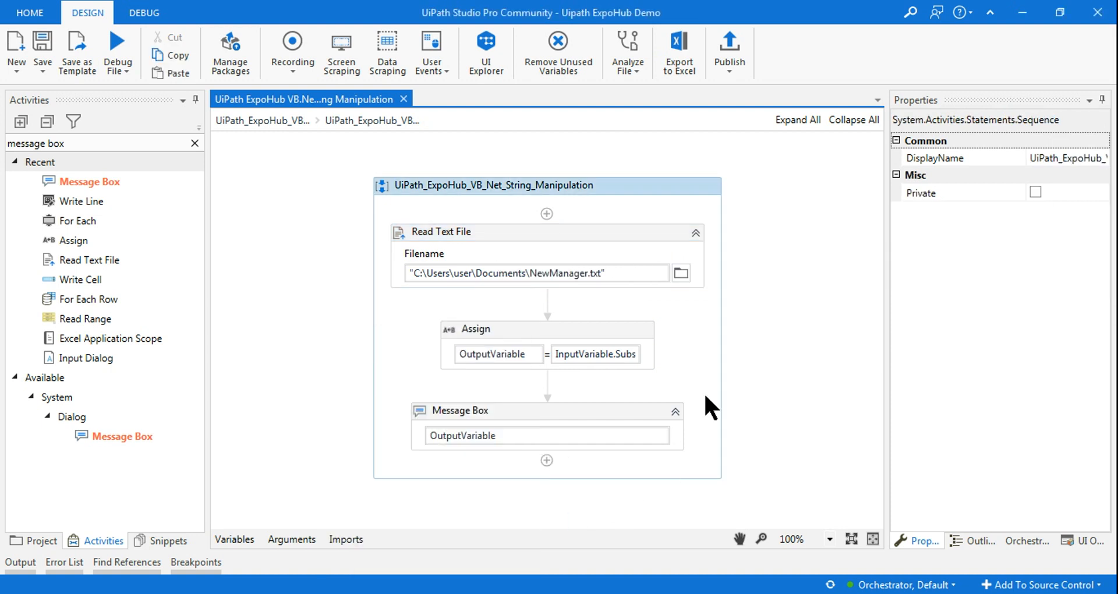
{"action": "left_click", "coordinate": [444, 232]}
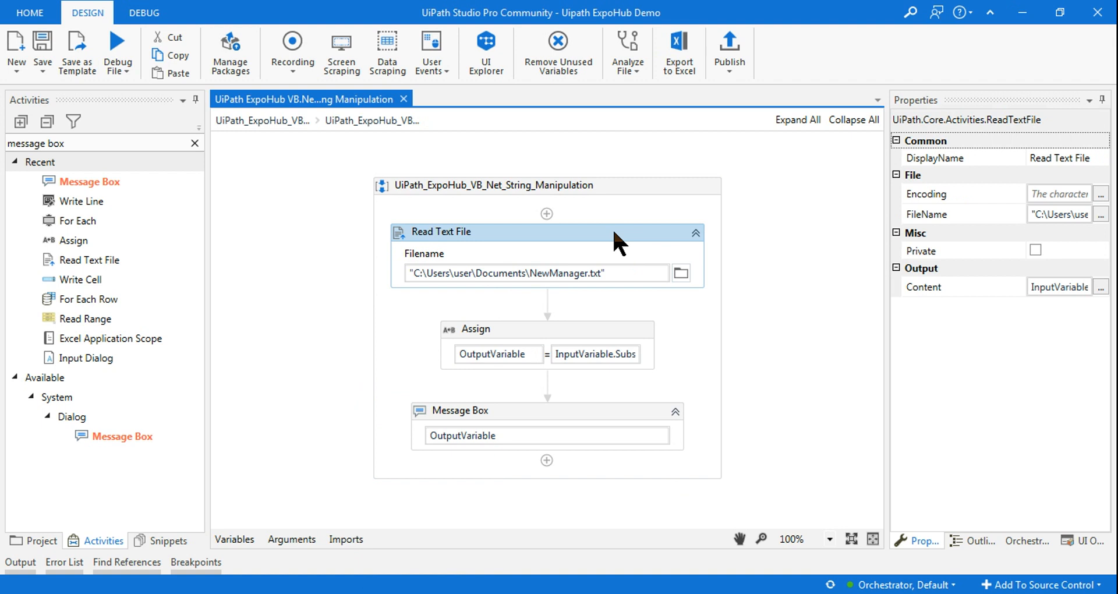
{"action": "mouse_move", "coordinate": [670, 257]}
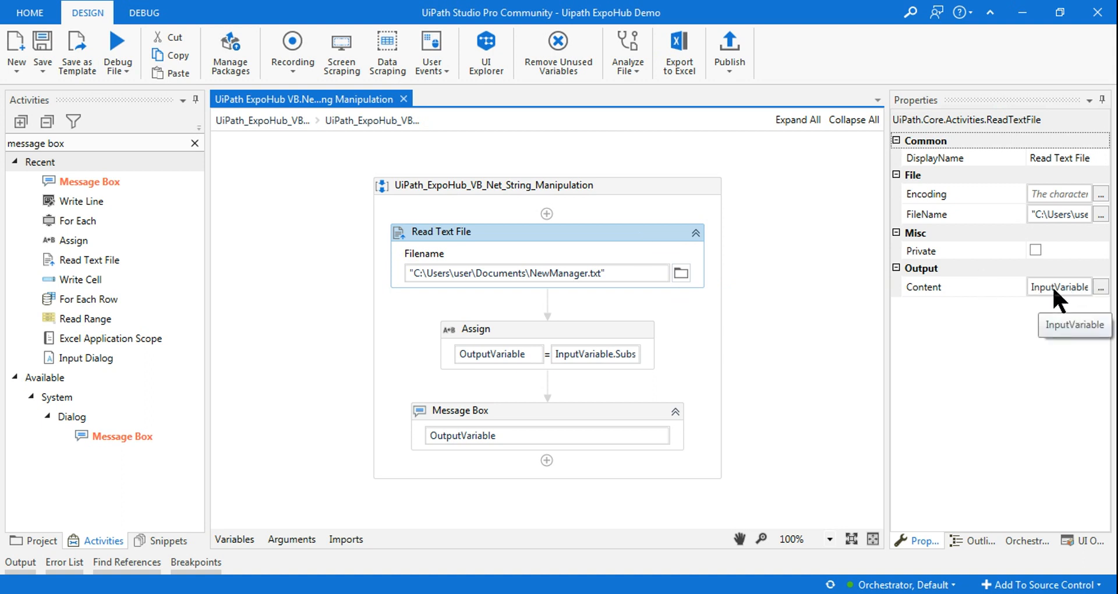
{"action": "left_click", "coordinate": [1100, 286]}
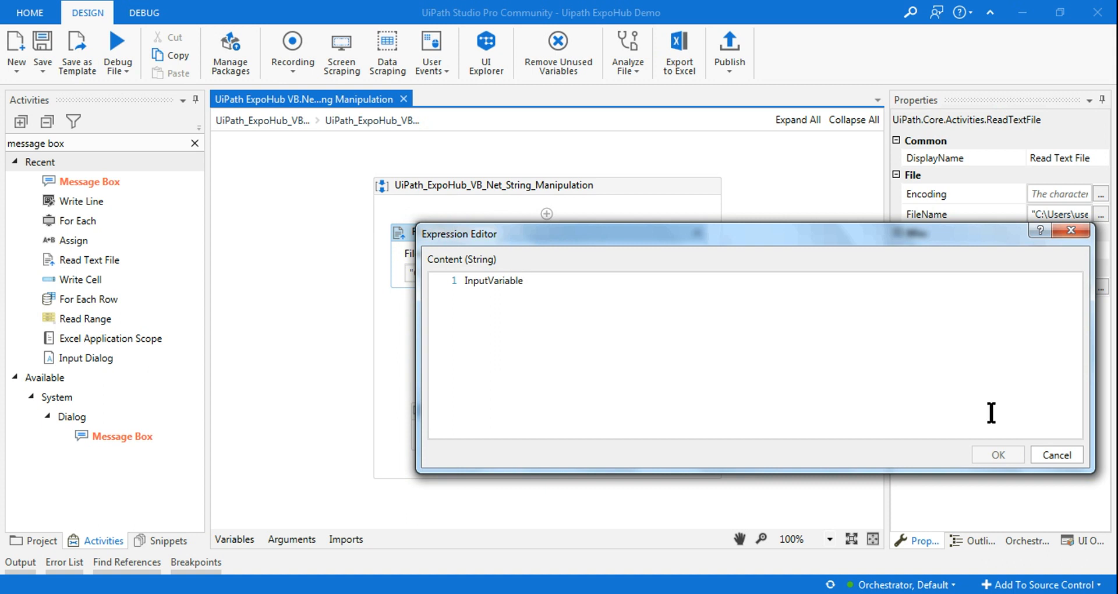
{"action": "left_click", "coordinate": [996, 455]}
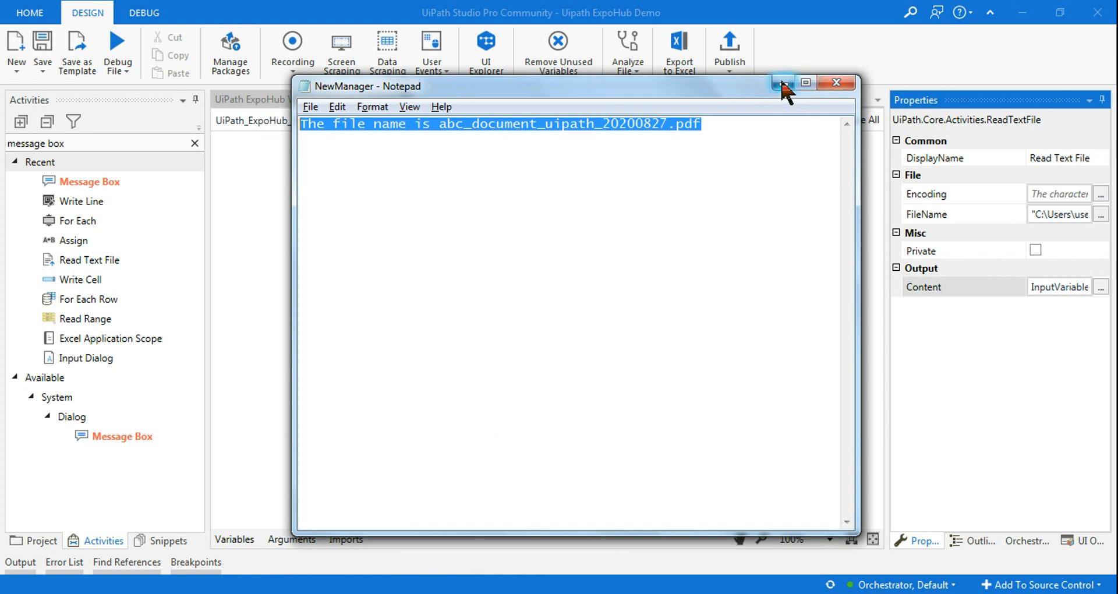
{"action": "mouse_move", "coordinate": [782, 83]}
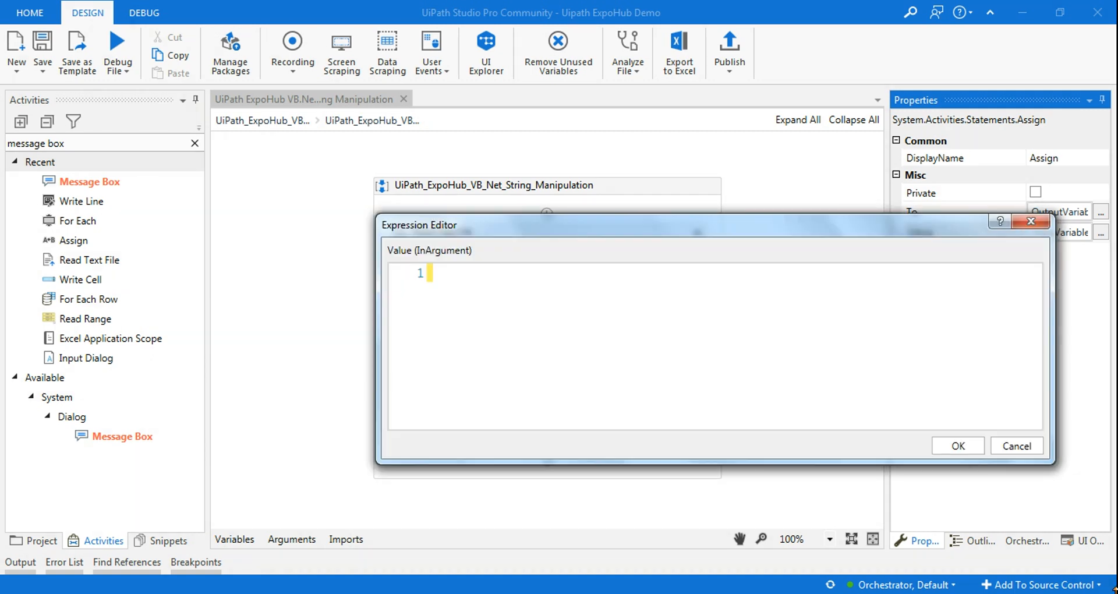
Type InputVariable.Substring( with a second InputVariable reference as its argument
{"action": "type", "text": "inpu"}
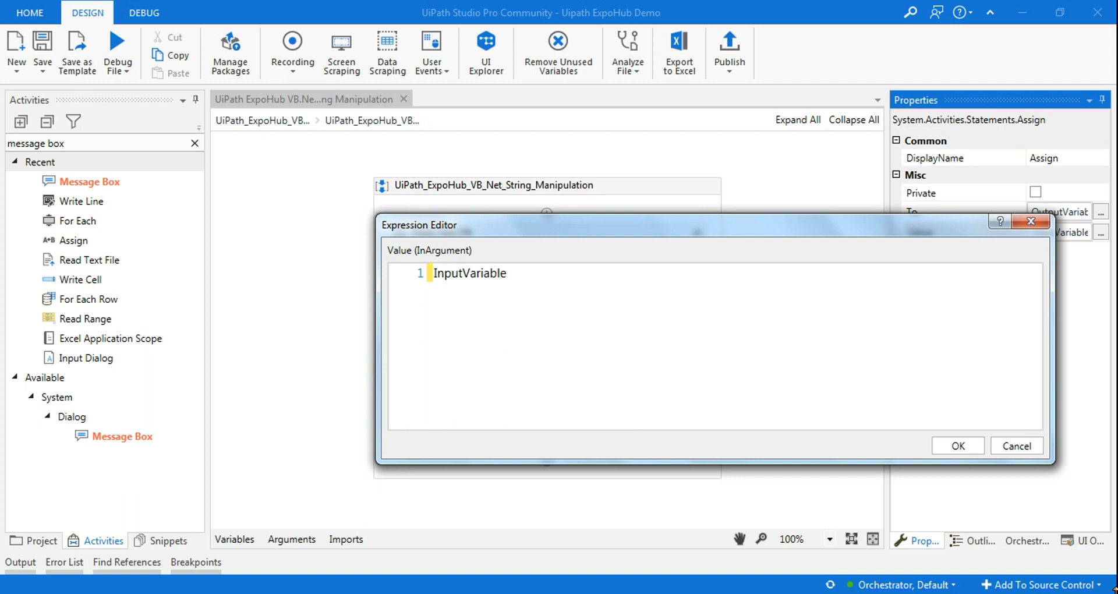
{"action": "type", "text": "."}
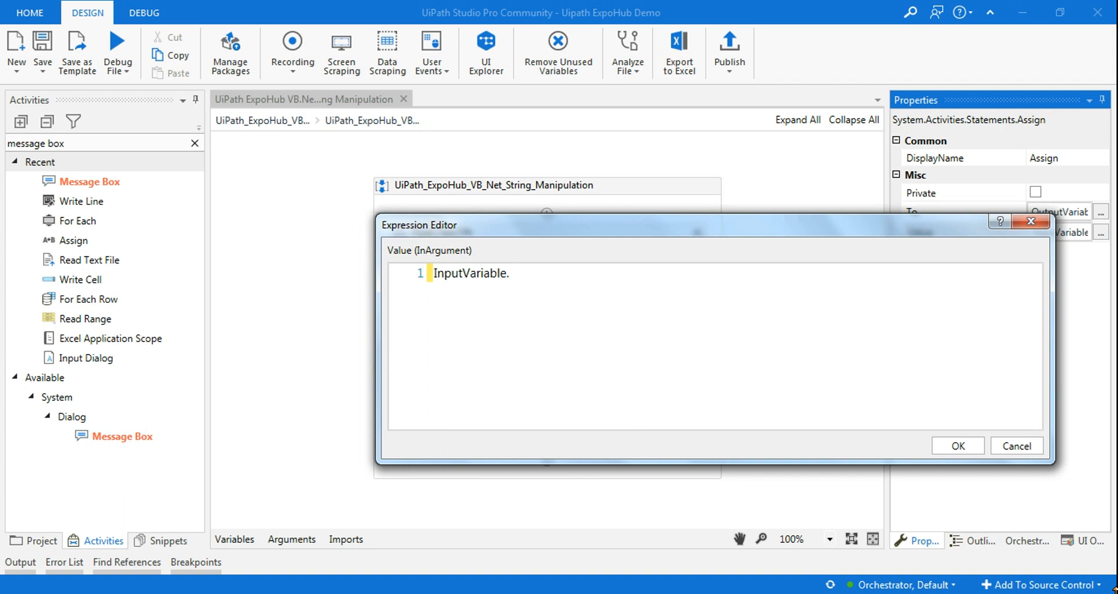
{"action": "type", "text": "Substring"}
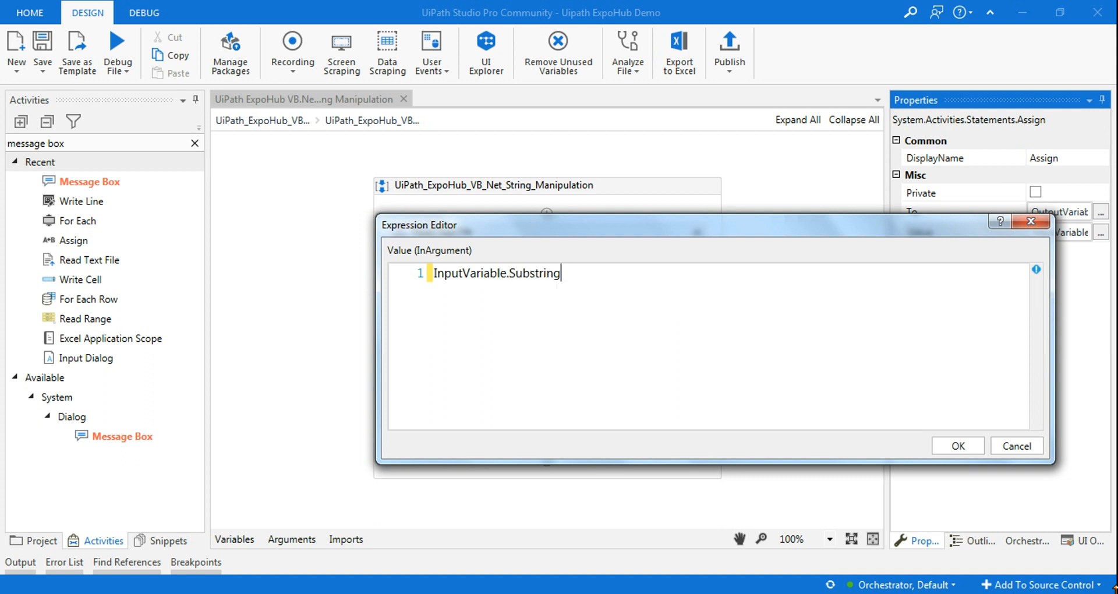
{"action": "type", "text": "("}
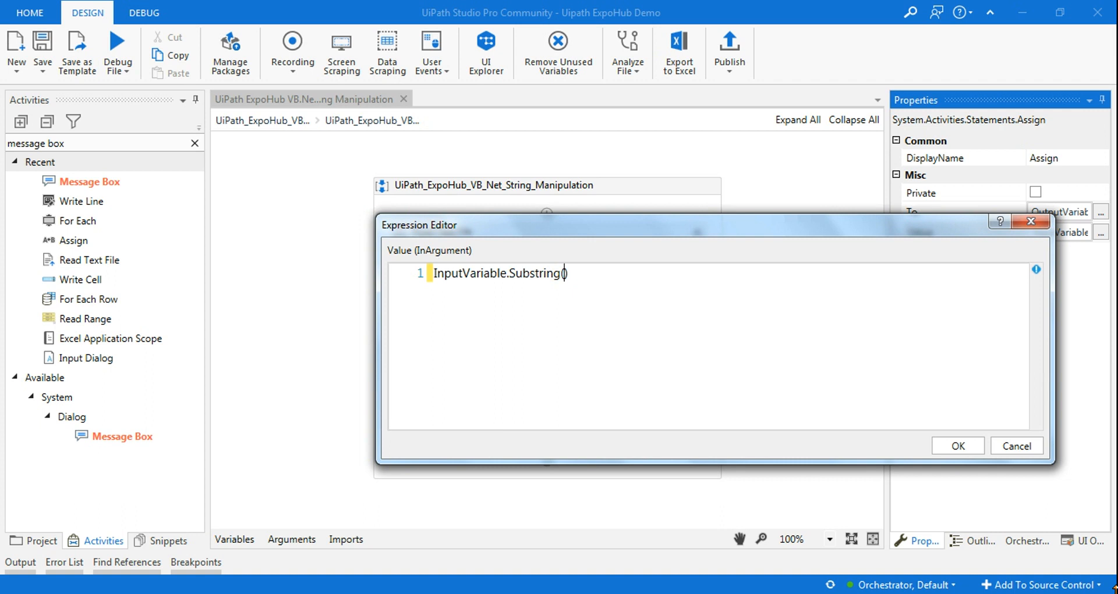
{"action": "type", "text": "(InputVari"}
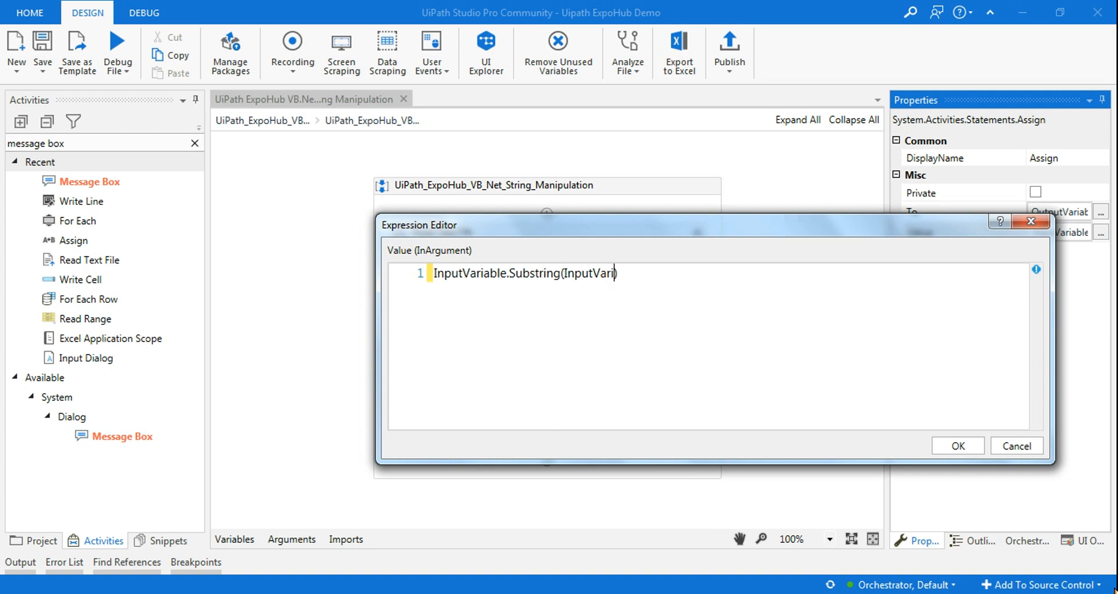
Complete the argument as InputVariable.Length-3 to count back three characters
{"action": "type", "text": "able)"}
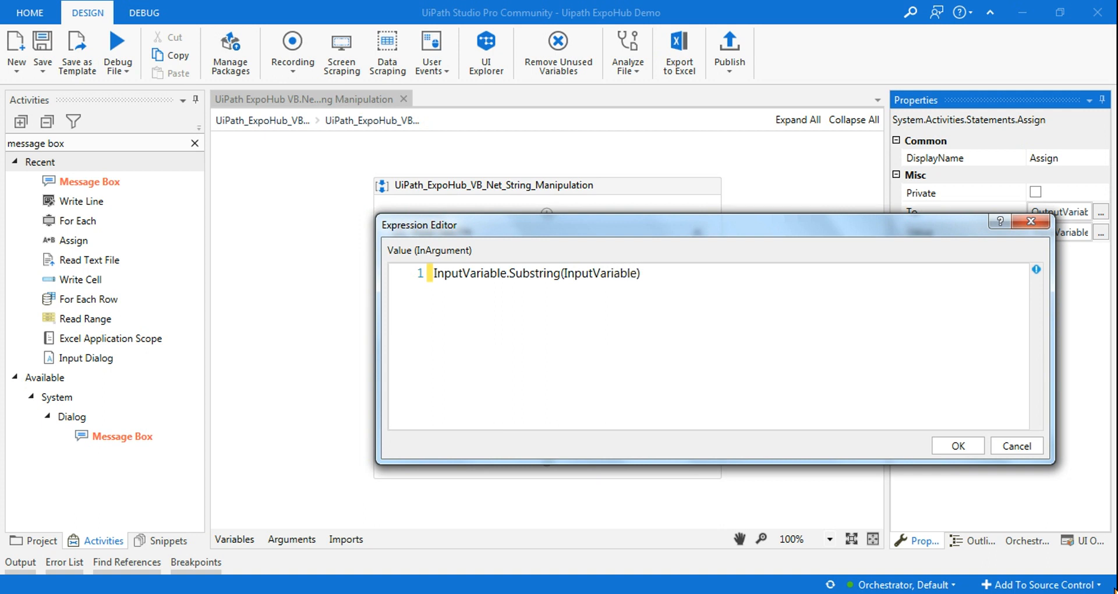
{"action": "mouse_move", "coordinate": [798, 371]}
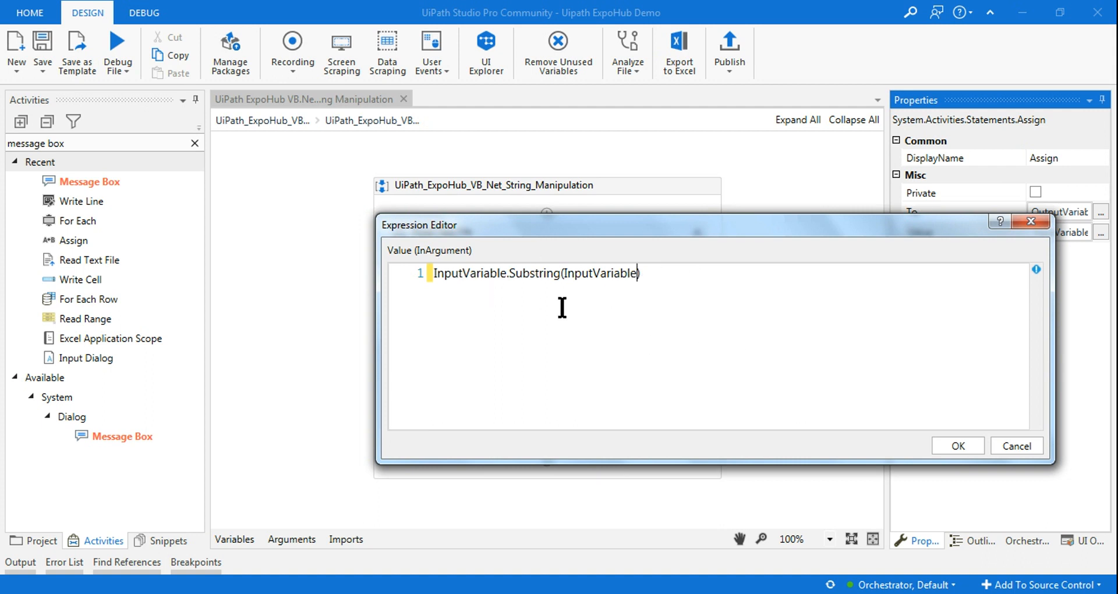
{"action": "mouse_move", "coordinate": [677, 317]}
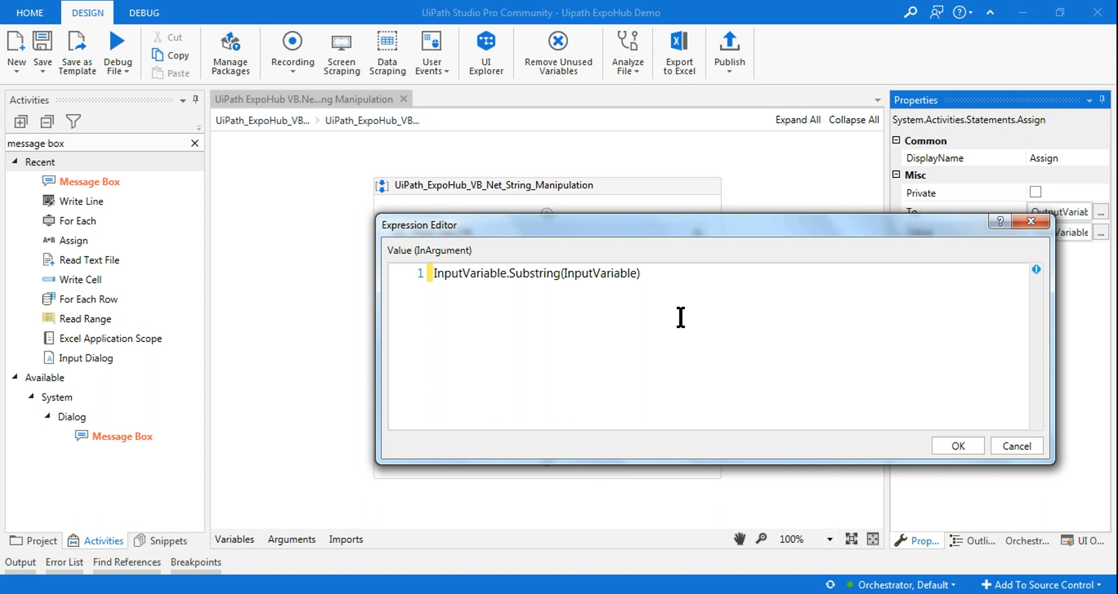
{"action": "type", "text": ".Lenth"}
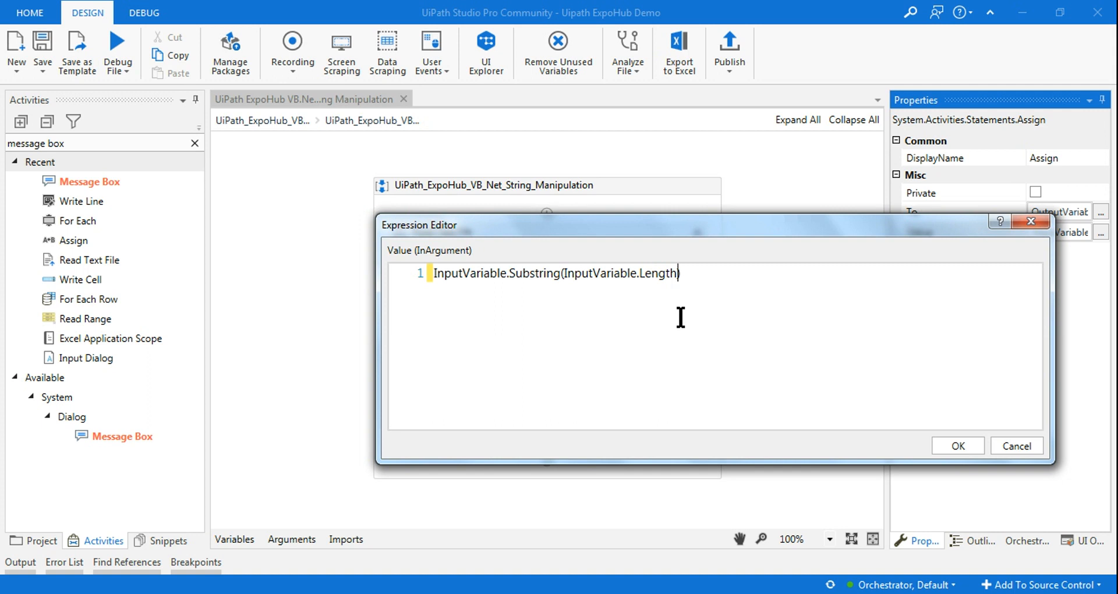
{"action": "type", "text": "-"}
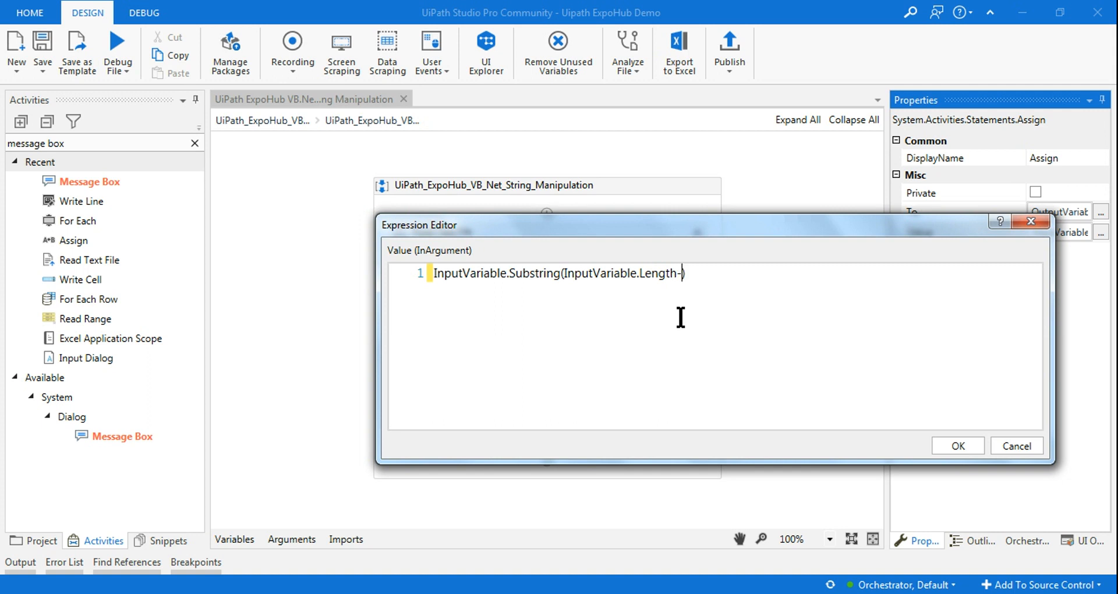
{"action": "type", "text": "3"}
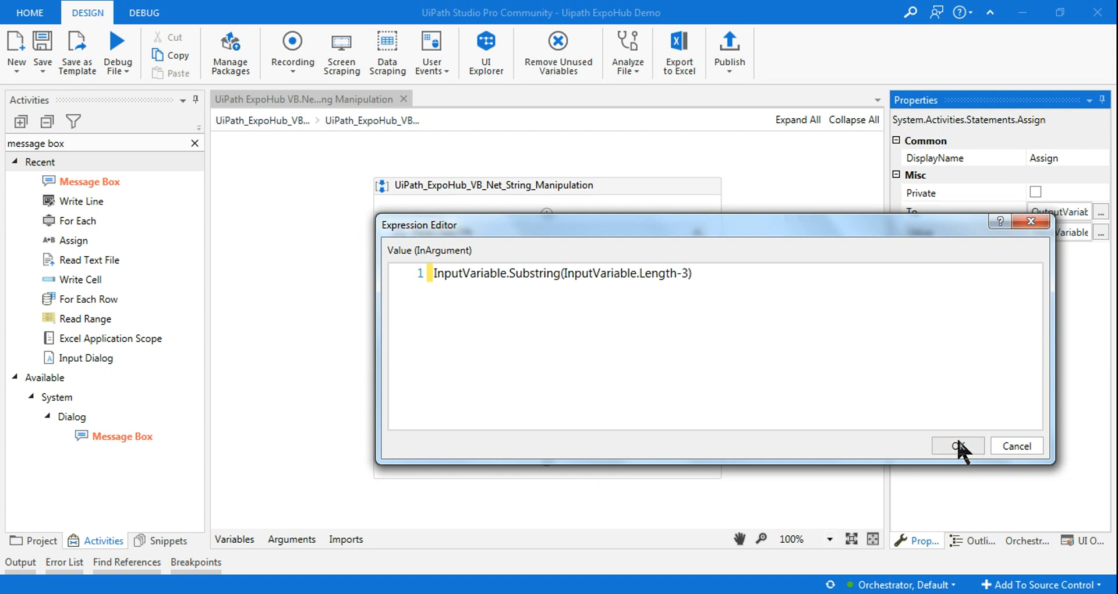
Confirm InputVariable.Substring(InputVariable.Length-3) as the Assign value
{"action": "left_click", "coordinate": [956, 446]}
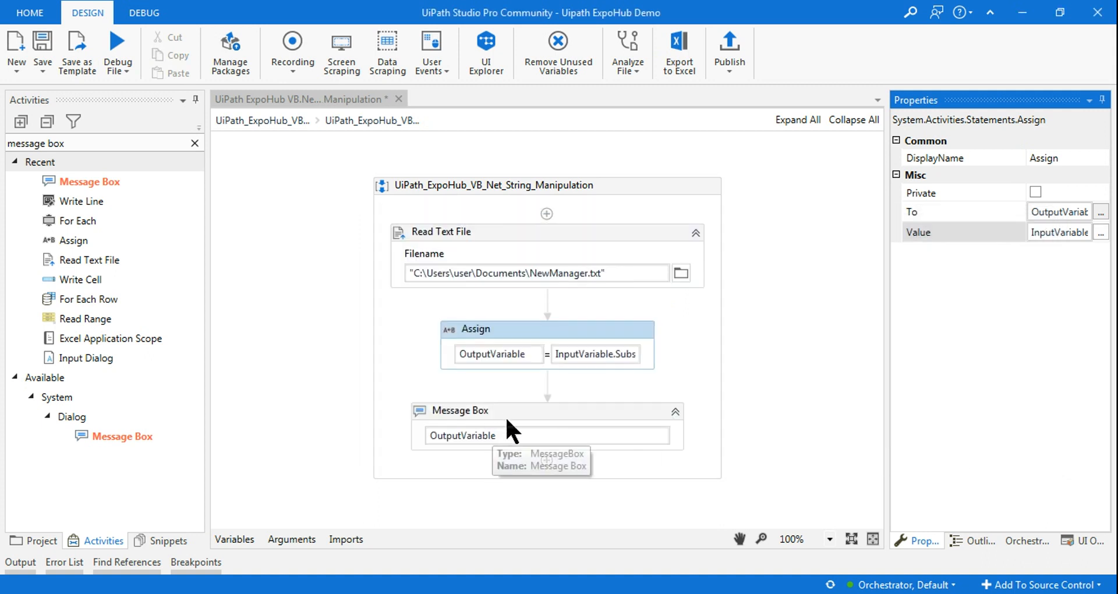
{"action": "mouse_move", "coordinate": [118, 46]}
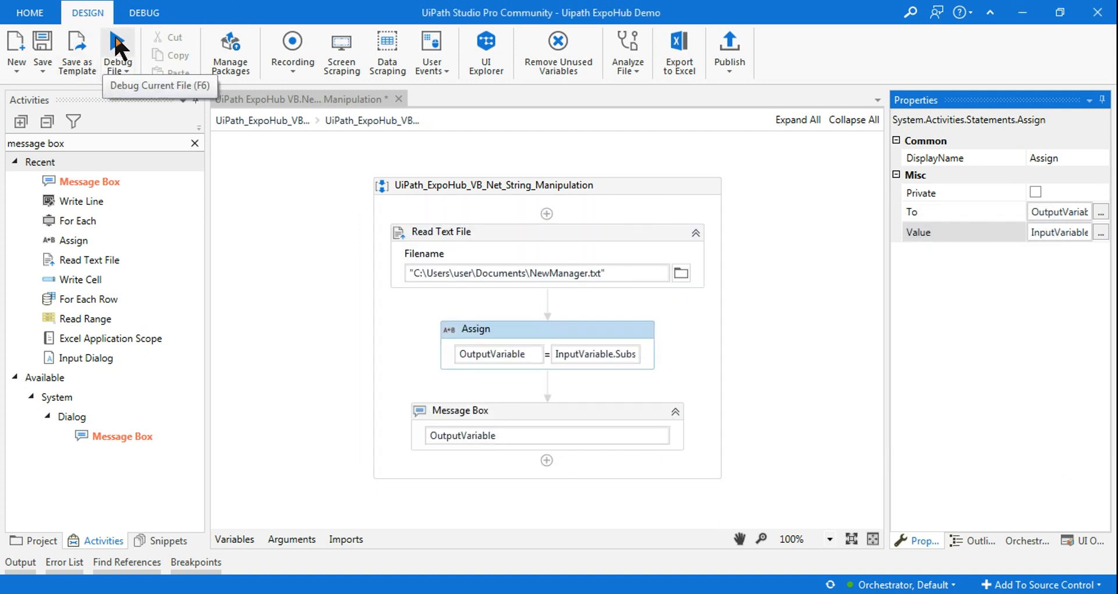
Debug the workflow, dismiss the 'pdf' message, and return to the designer
{"action": "left_click", "coordinate": [118, 51]}
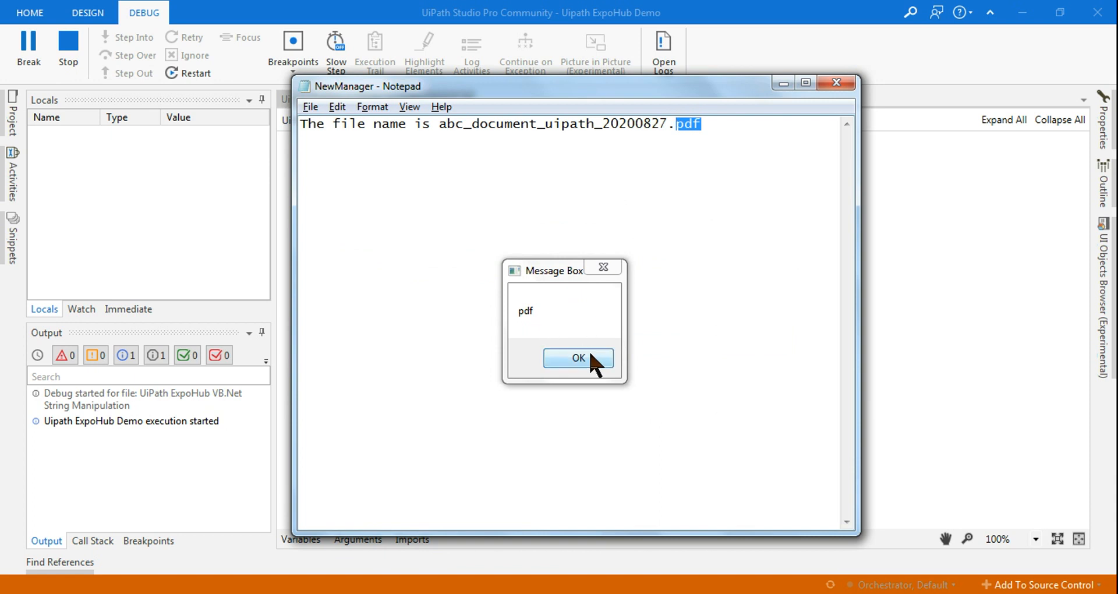
{"action": "left_click", "coordinate": [577, 357]}
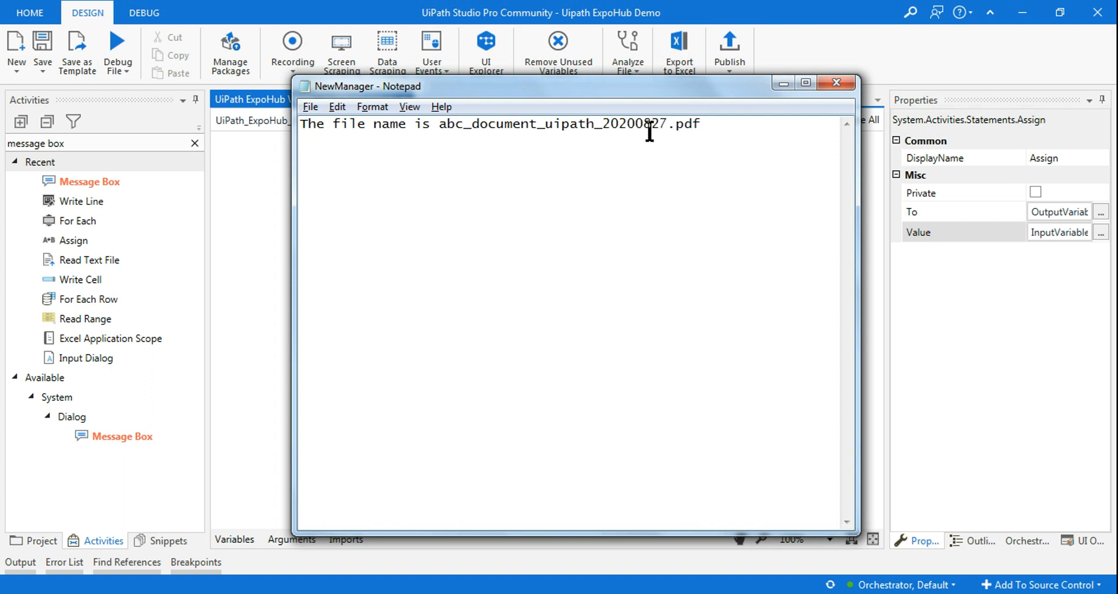
{"action": "mouse_move", "coordinate": [622, 136]}
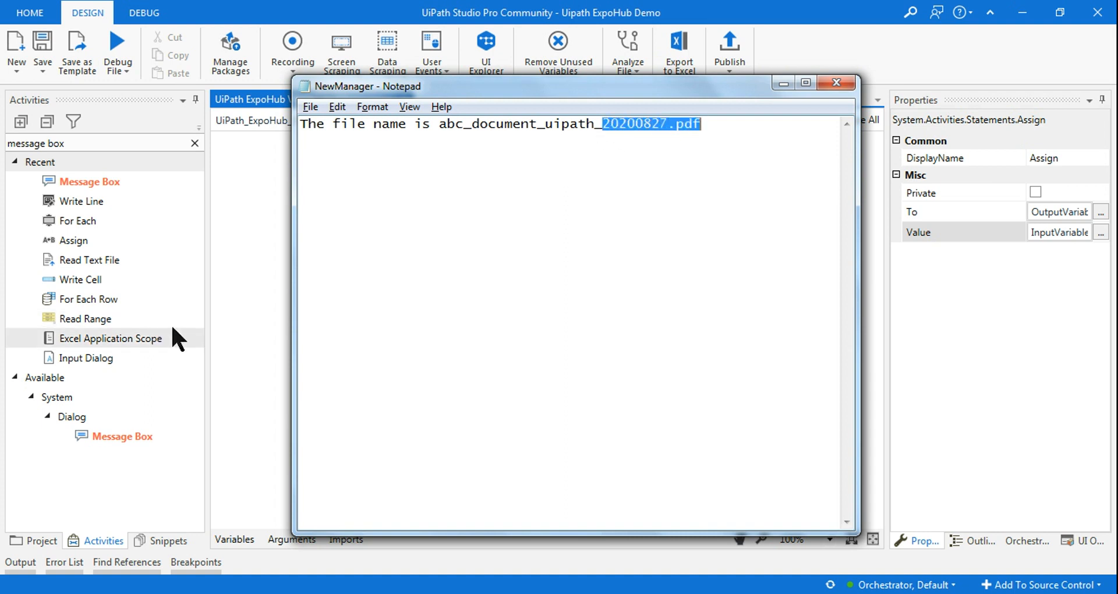
{"action": "left_click", "coordinate": [838, 82]}
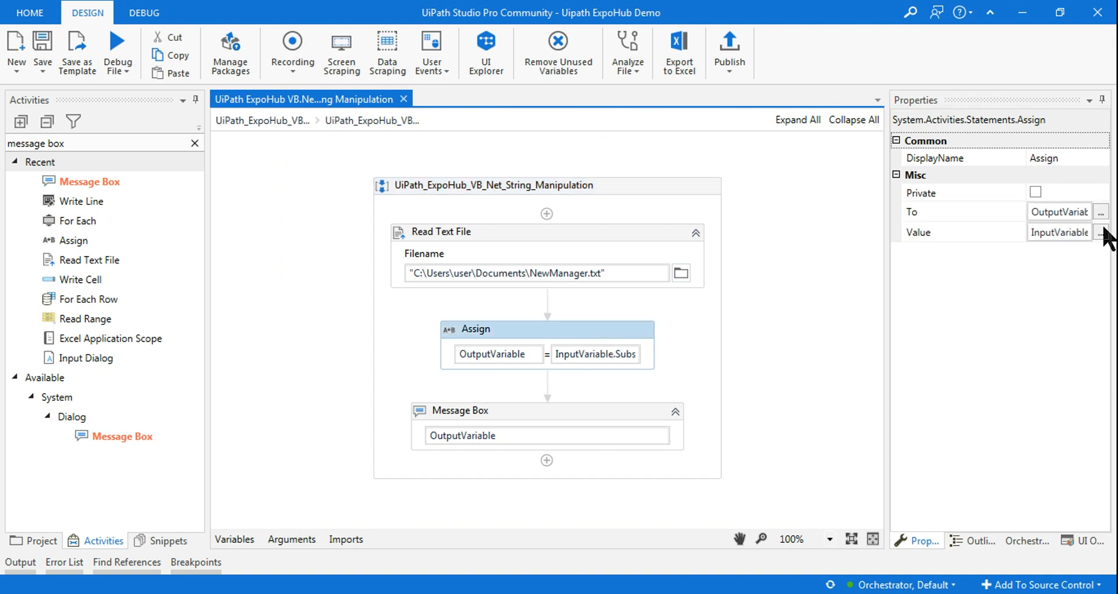
Change the Assign value to InputVariable.Substring(InputVariable.Length-12)
{"action": "left_click", "coordinate": [1102, 232]}
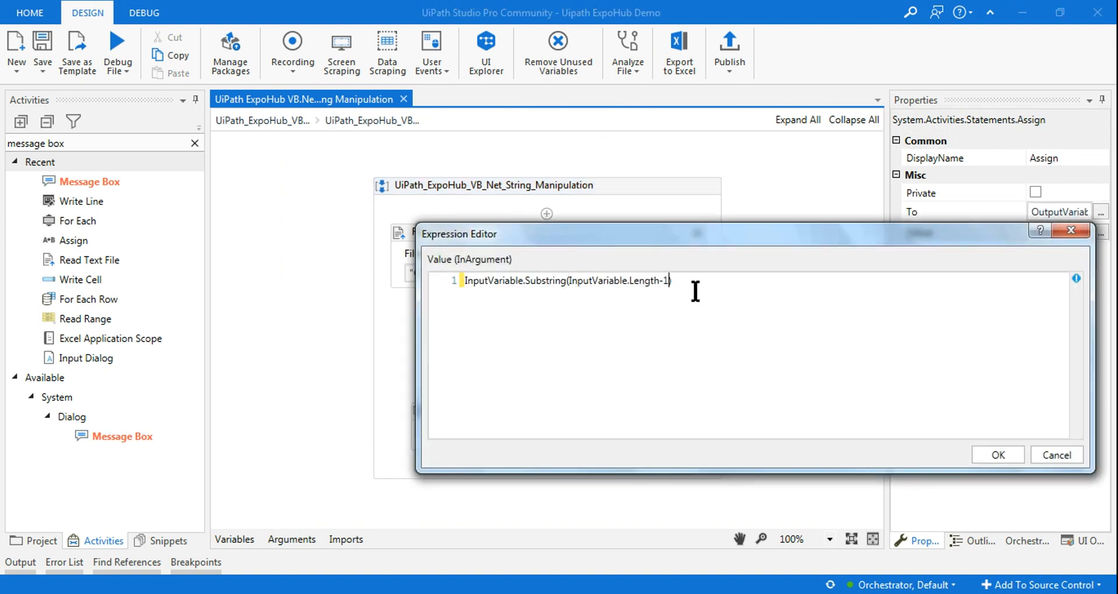
{"action": "type", "text": "2"}
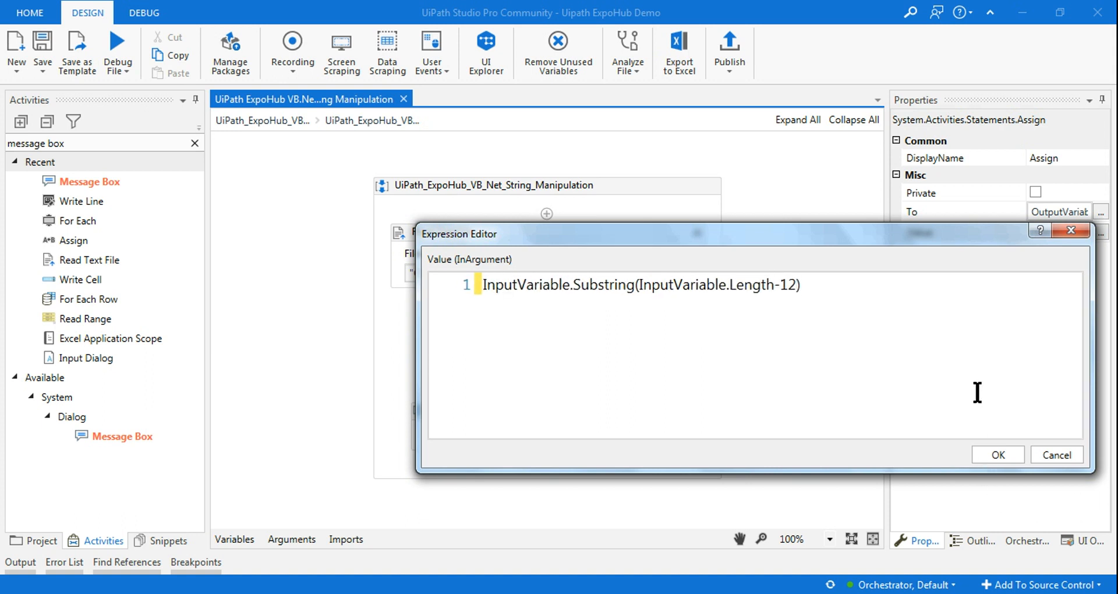
{"action": "left_click", "coordinate": [997, 455]}
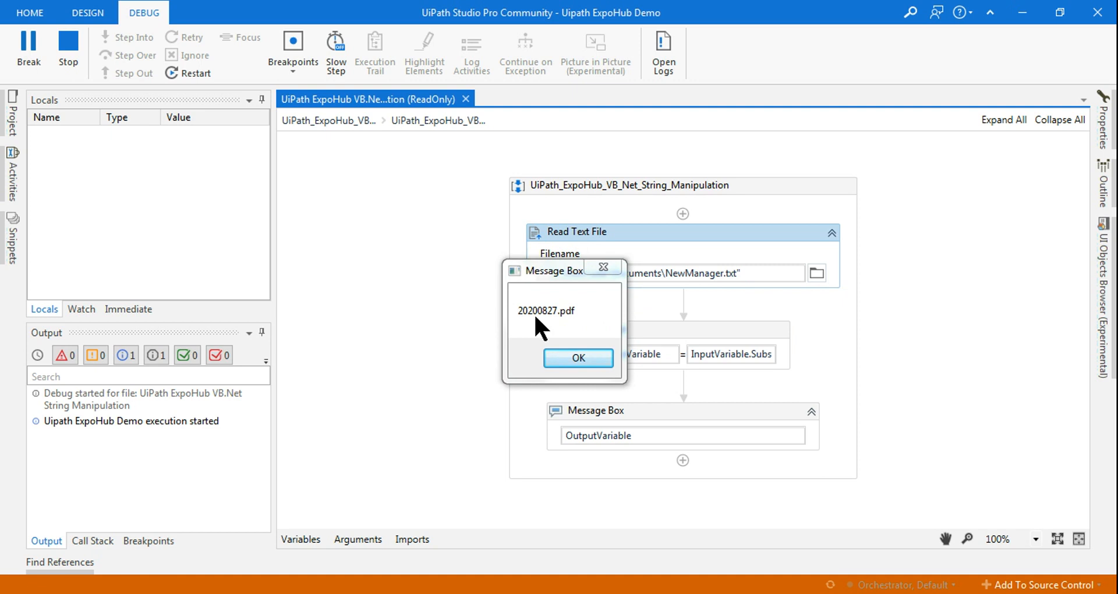
{"action": "mouse_move", "coordinate": [565, 324]}
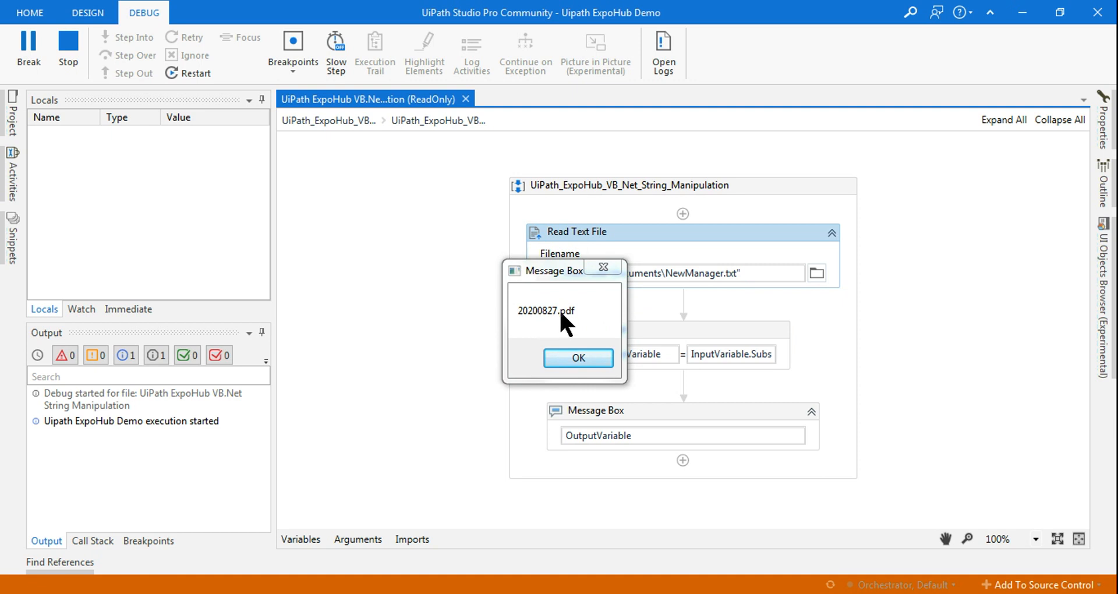
{"action": "mouse_move", "coordinate": [606, 320]}
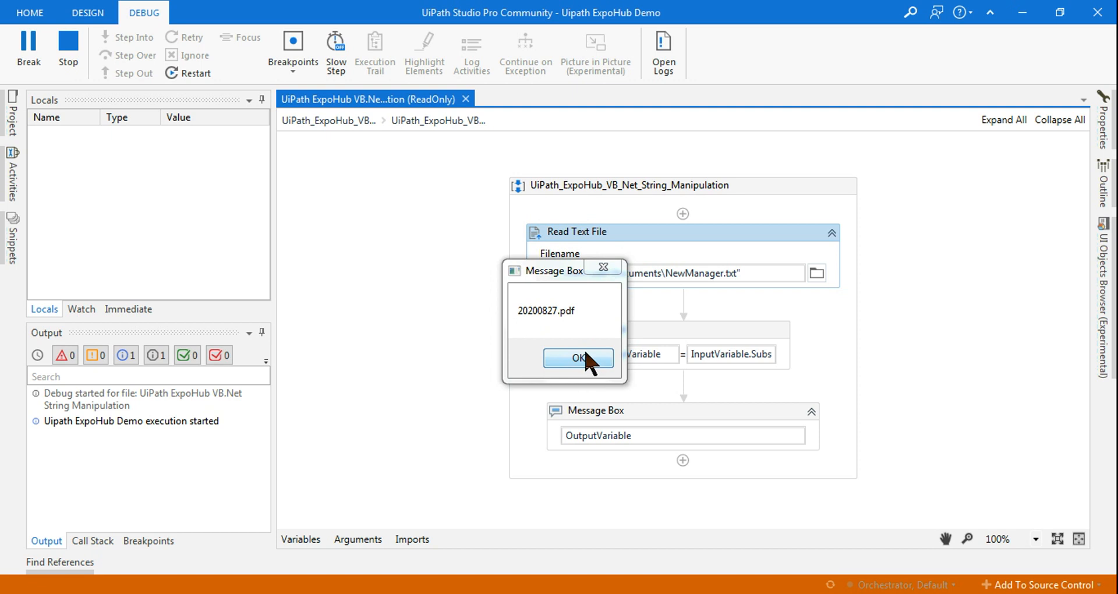
Dismiss the '20200827.pdf' message and append .split("."c) to the expression
{"action": "left_click", "coordinate": [578, 357]}
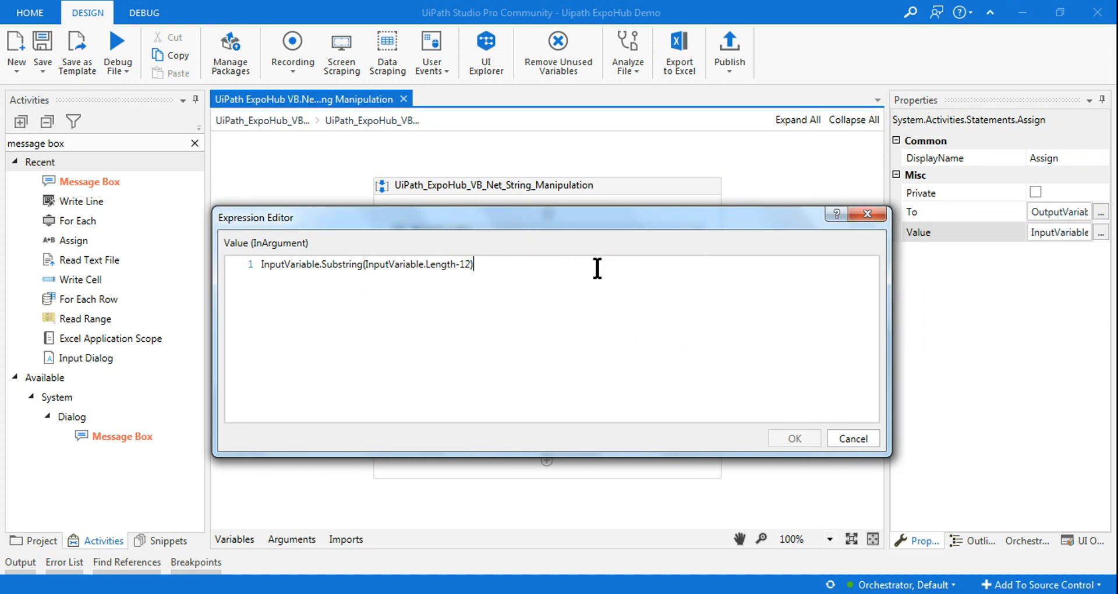
{"action": "type", "text": "."}
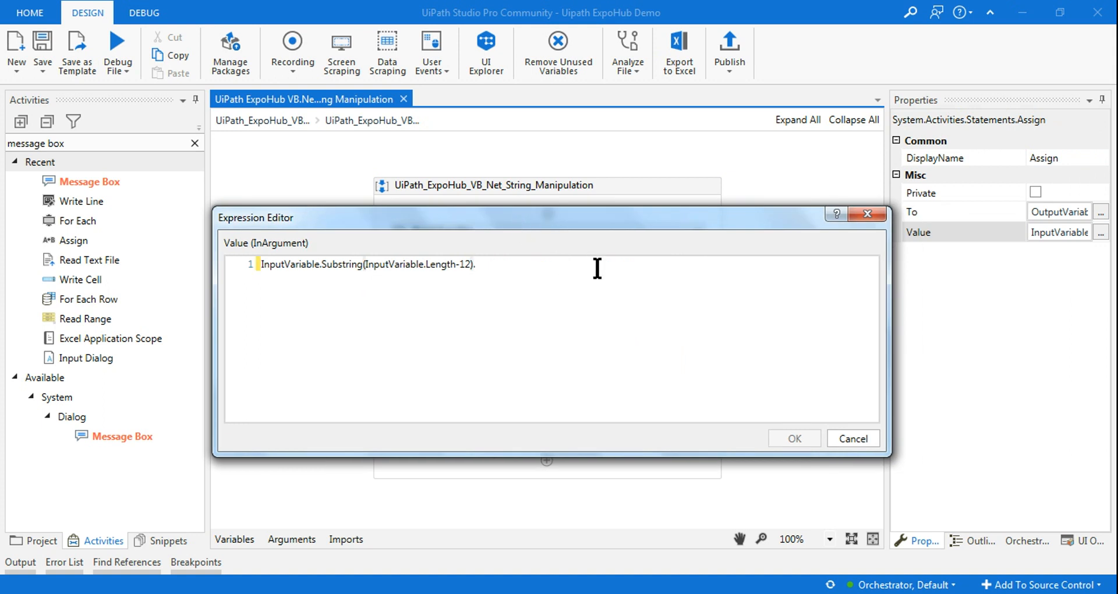
{"action": "type", "text": ".split"}
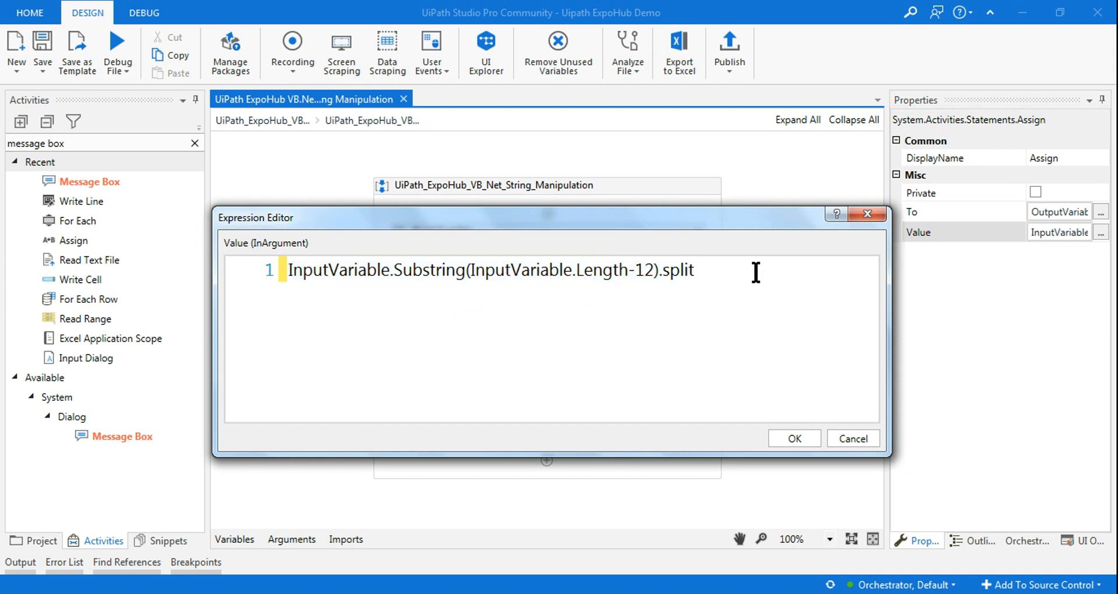
{"action": "type", "text": "()"}
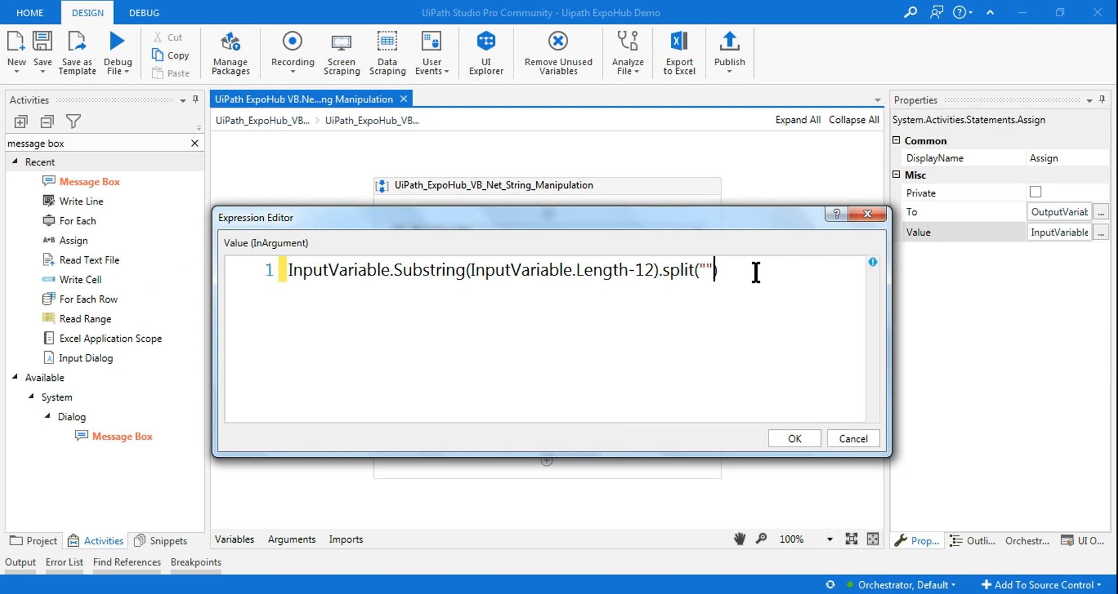
{"action": "type", "text": "."}
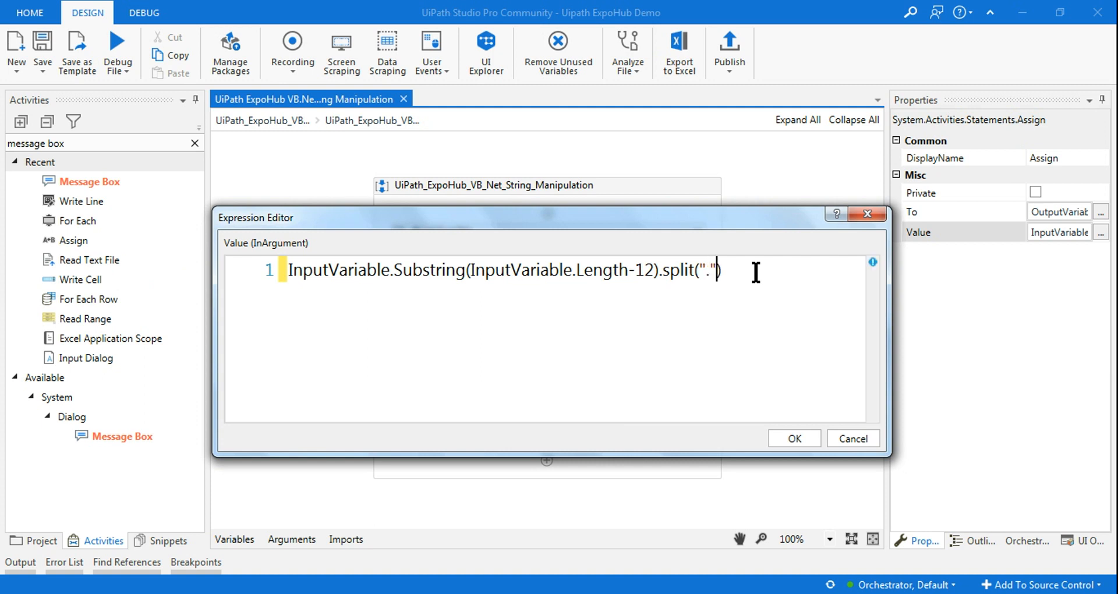
{"action": "type", "text": "c"}
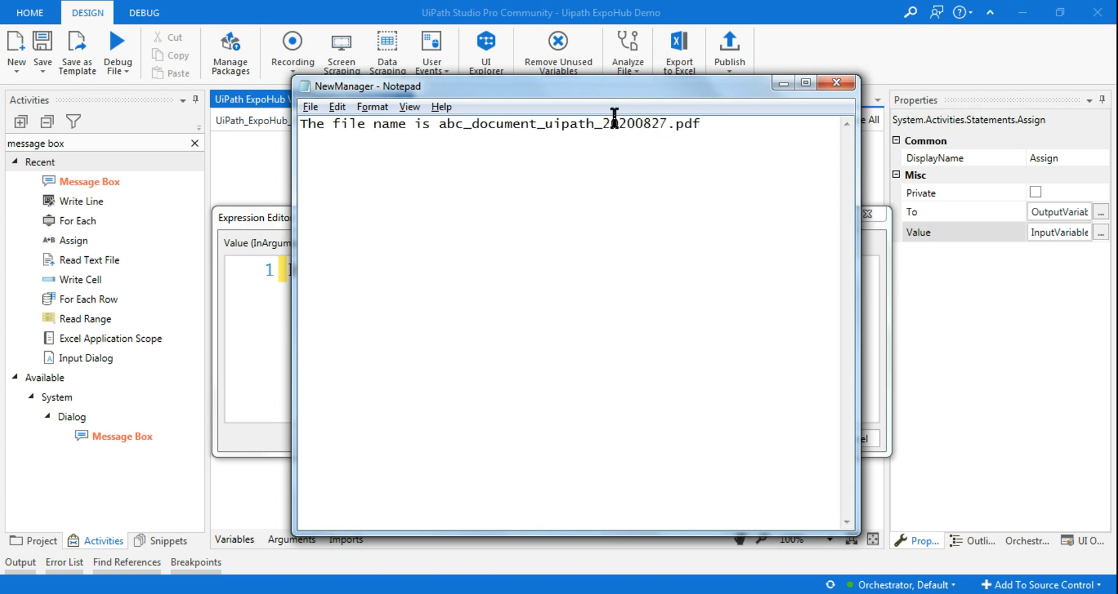
Append (0) after .split("."c) to keep the part before the period
{"action": "double_click", "coordinate": [633, 123]}
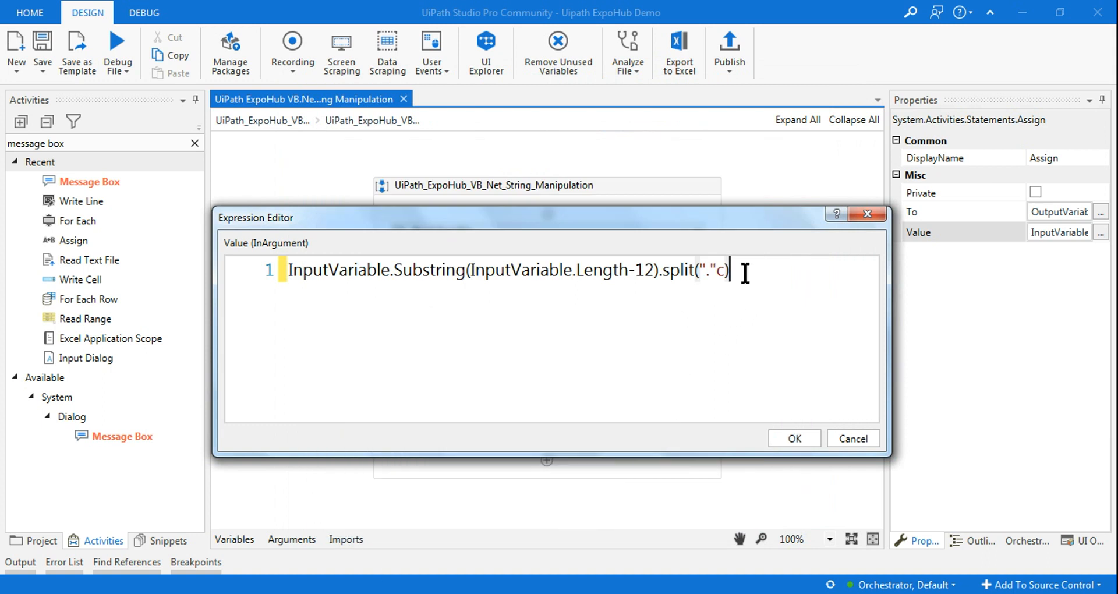
{"action": "type", "text": "(0"}
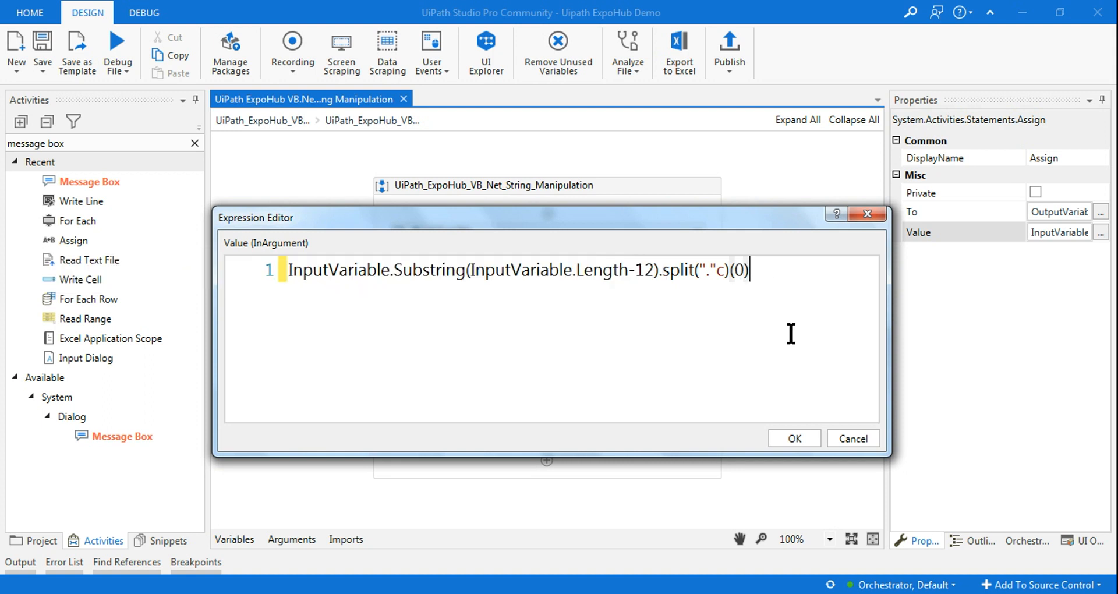
{"action": "mouse_move", "coordinate": [839, 362]}
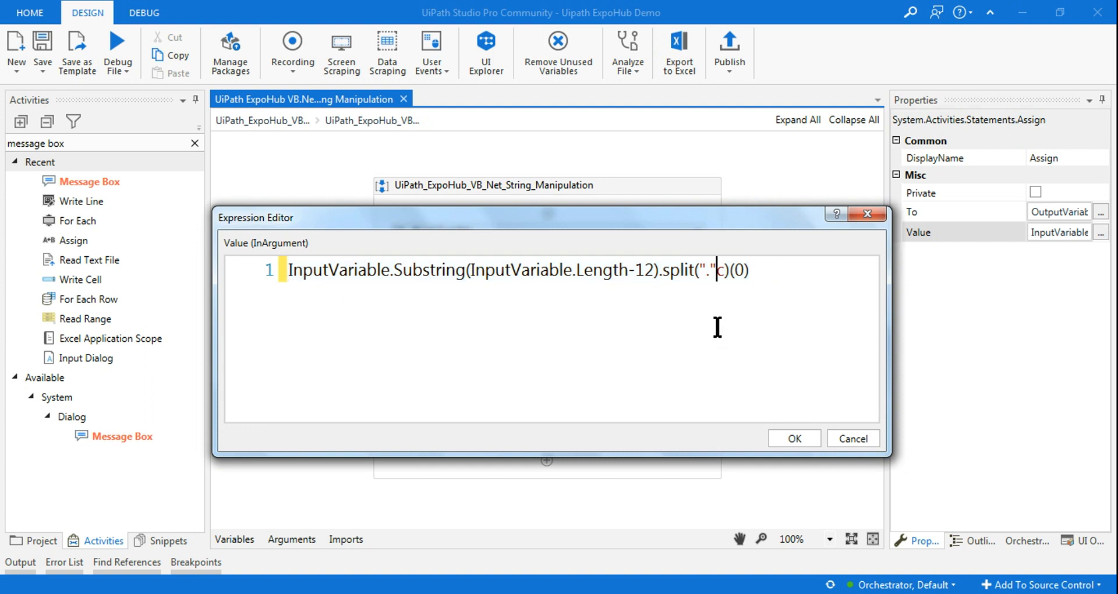
Confirm the expression, debug to see 20200827, then return to Design mode
{"action": "left_click", "coordinate": [793, 438]}
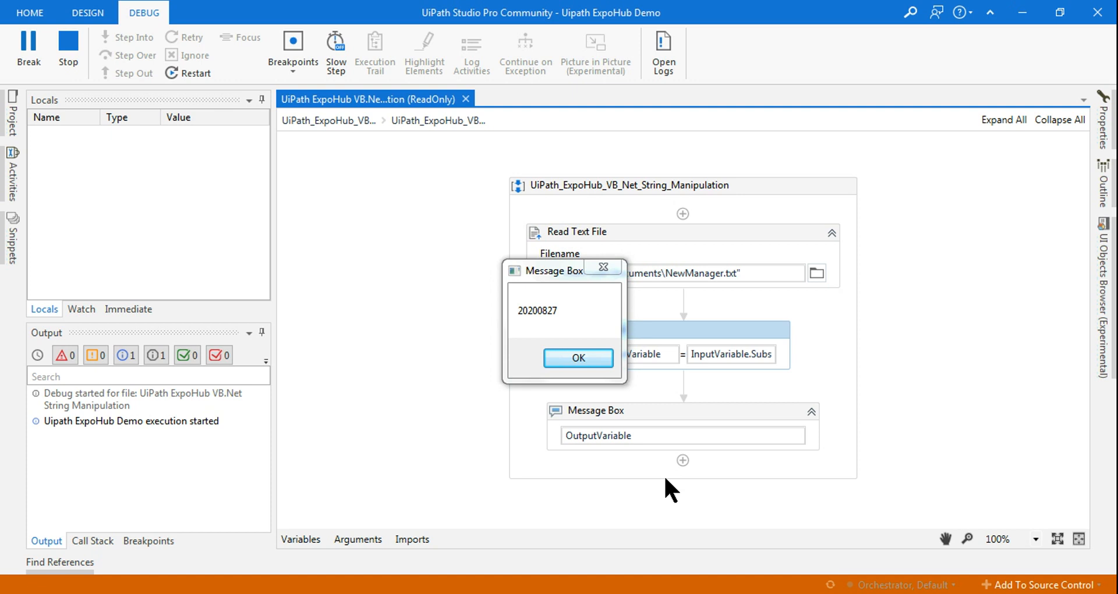
{"action": "left_click", "coordinate": [578, 357]}
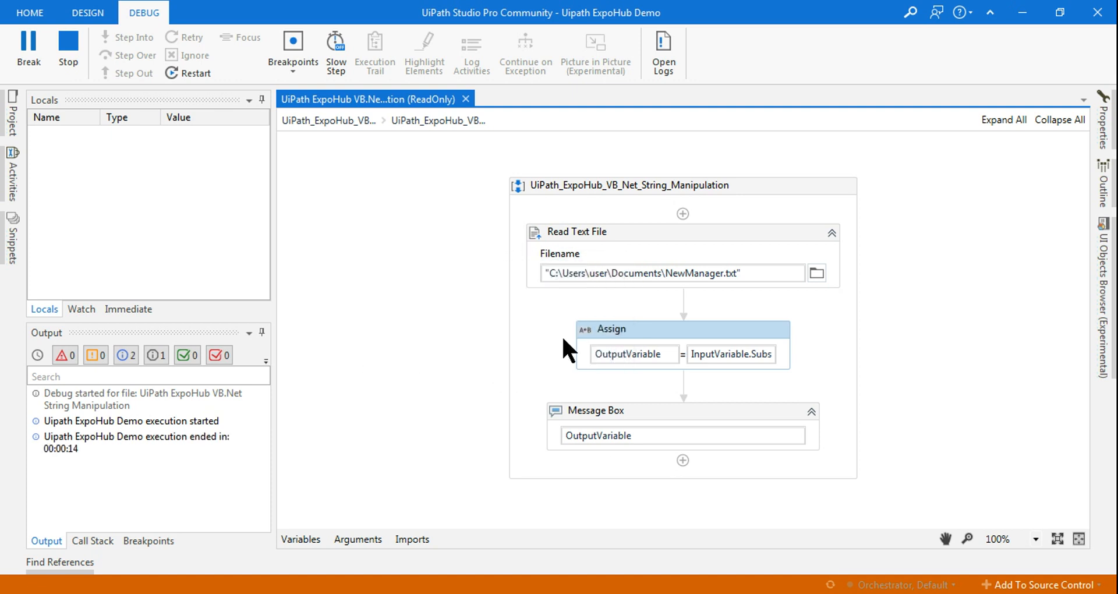
{"action": "left_click", "coordinate": [87, 13]}
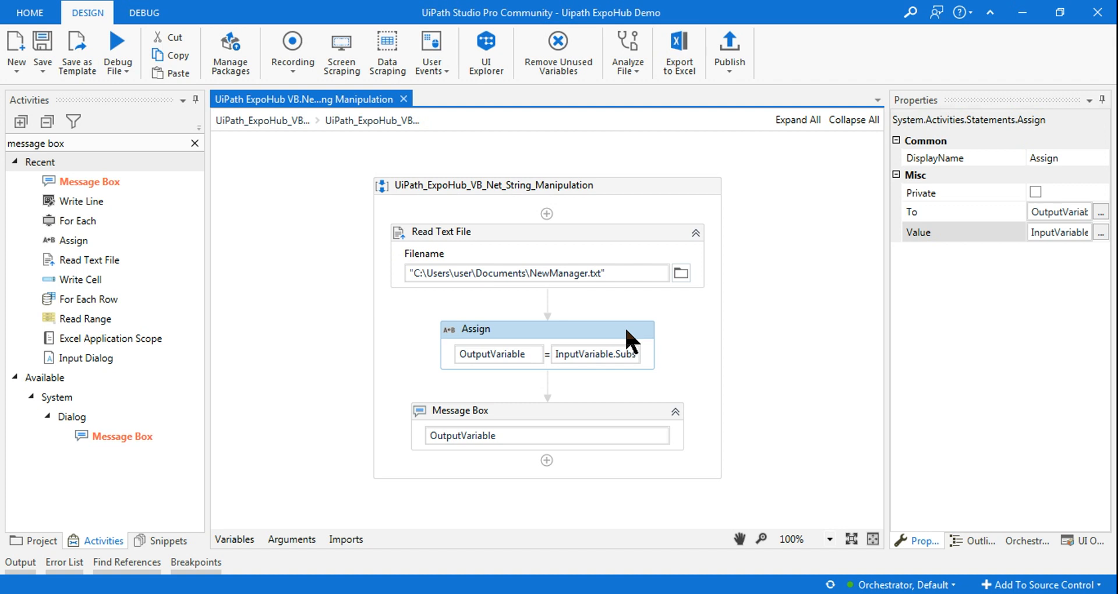
{"action": "mouse_move", "coordinate": [823, 499]}
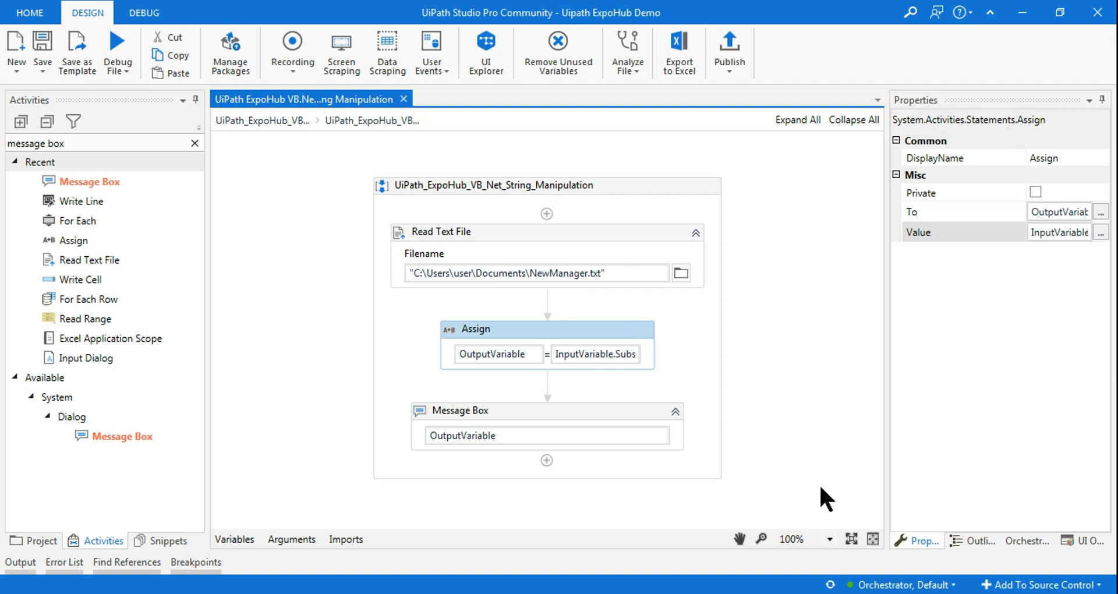